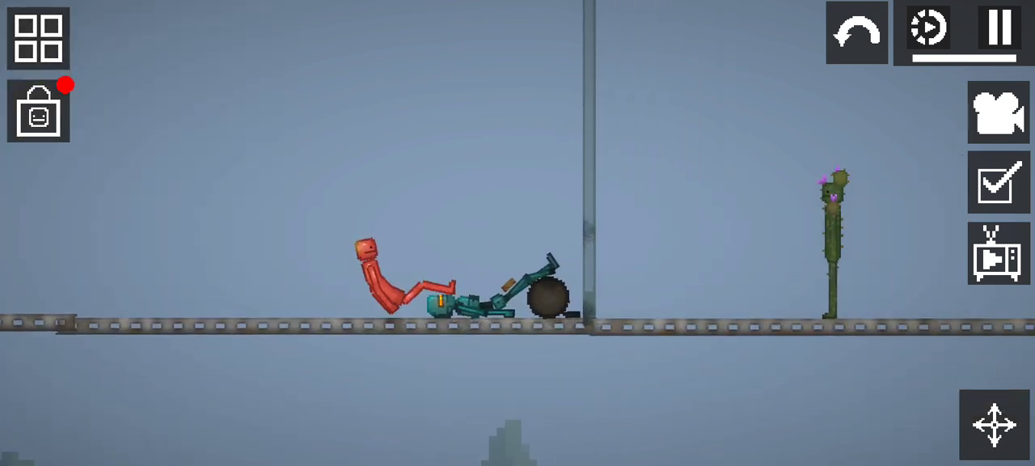
- Pause and resume three times to stand the android, red human and cactus upright
click(997, 30)
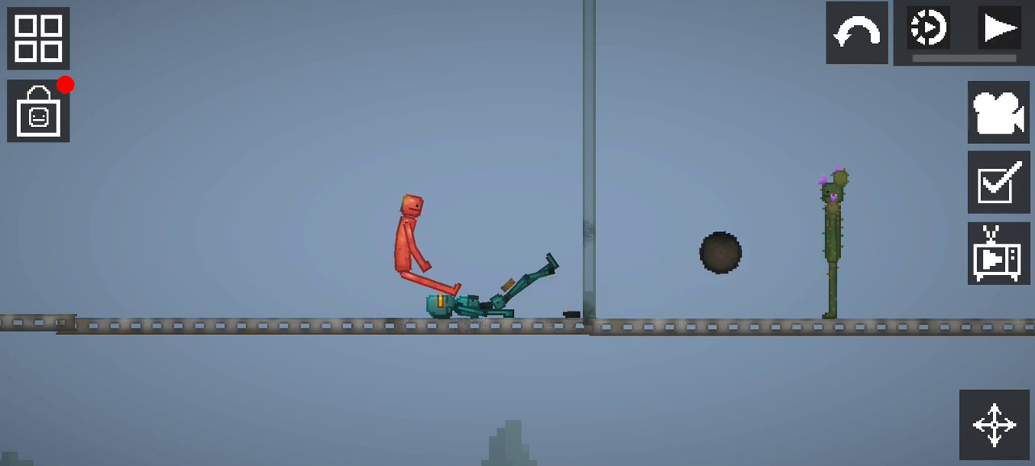
click(1001, 29)
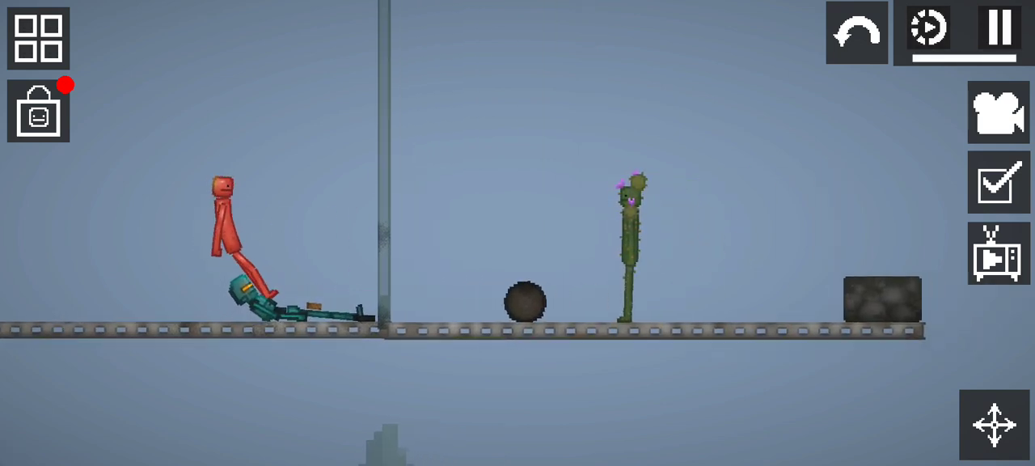
click(995, 30)
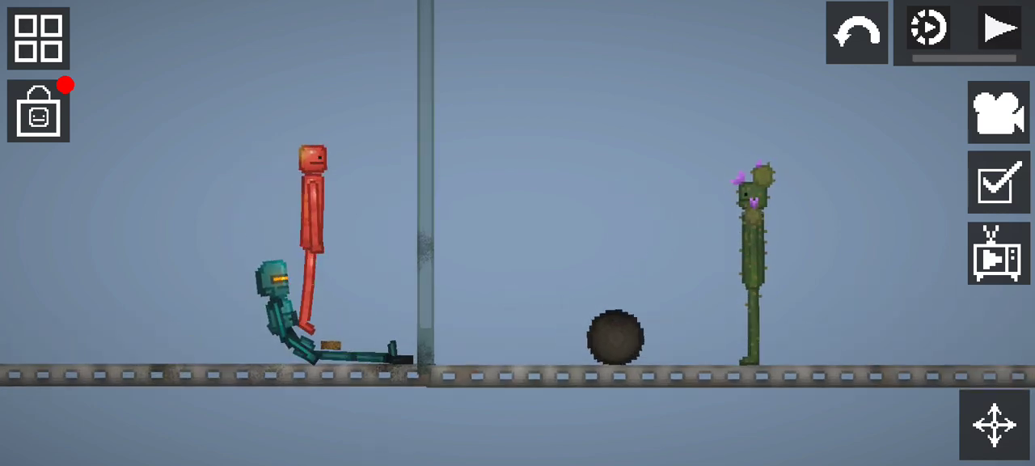
click(996, 27)
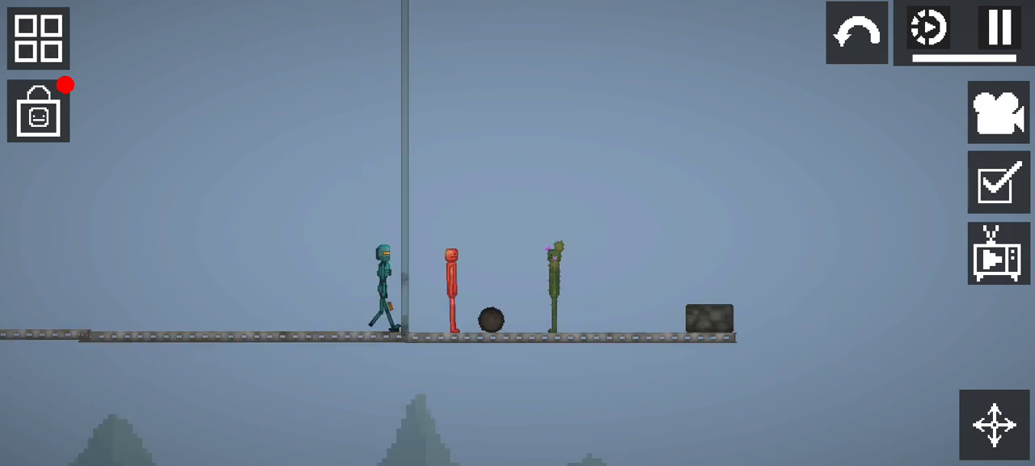
click(997, 30)
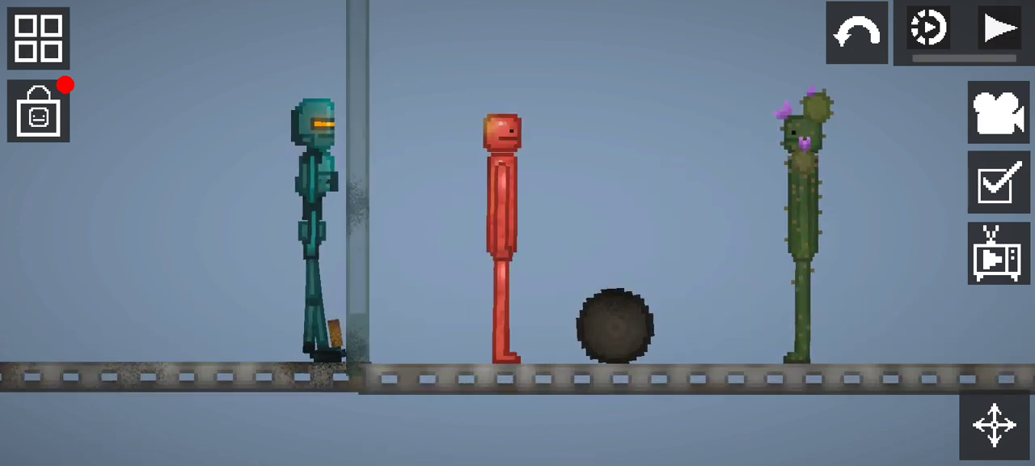
click(997, 29)
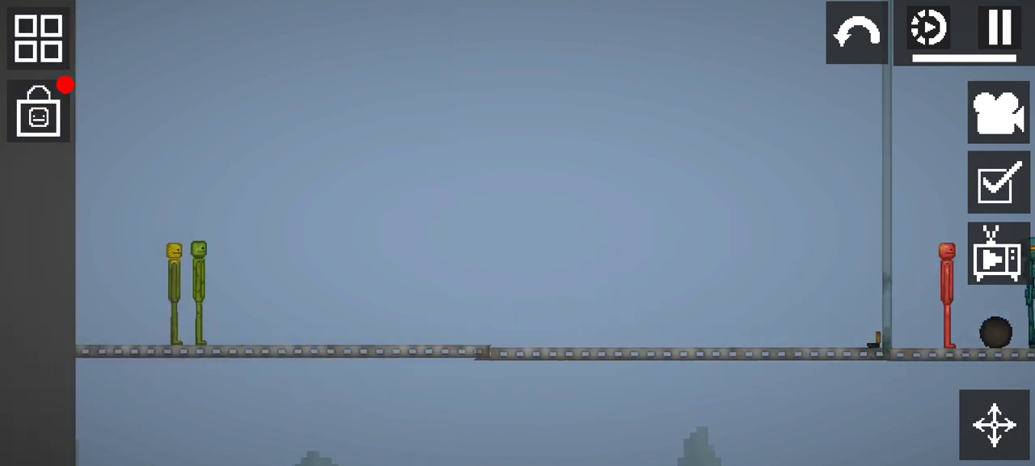
- Pause, place both melons beside the red human, then resume so they topple and splatter
click(998, 30)
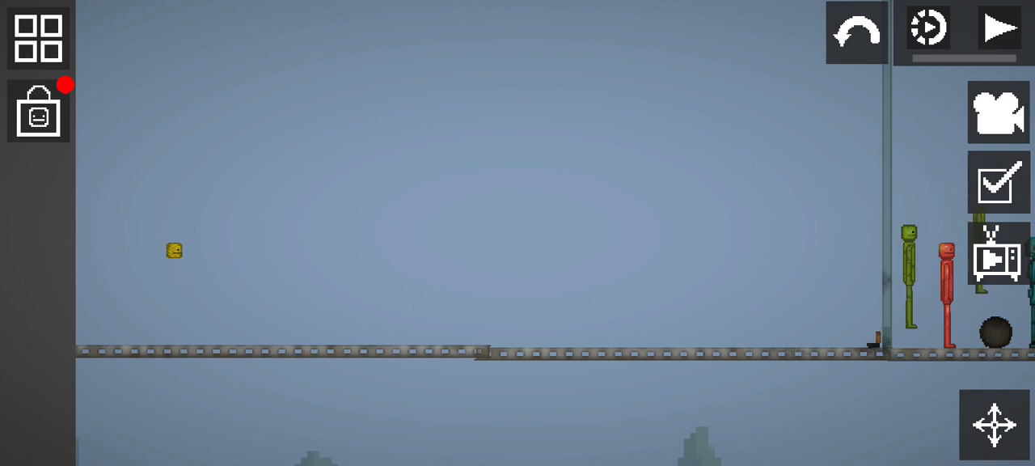
click(999, 29)
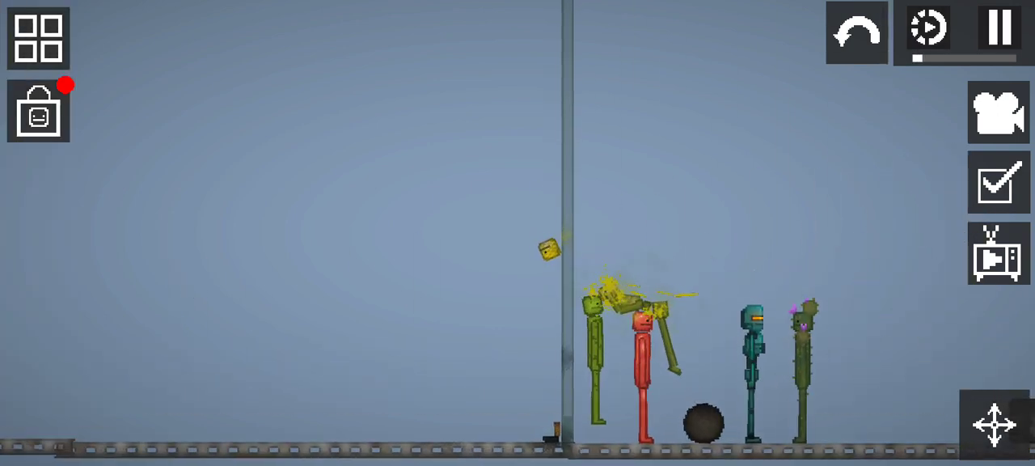